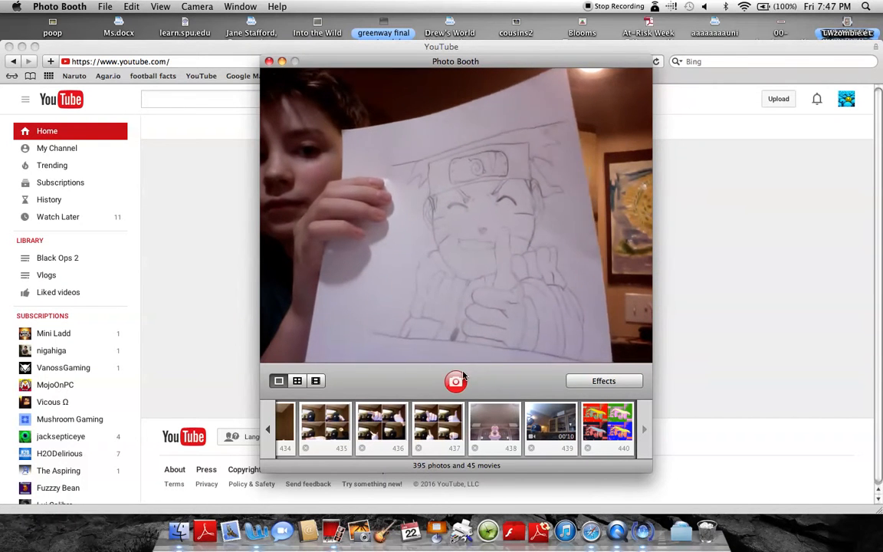
Step: Snap a webcam photo of the drawn character, then hide Photo Booth to reveal YouTube
click(457, 380)
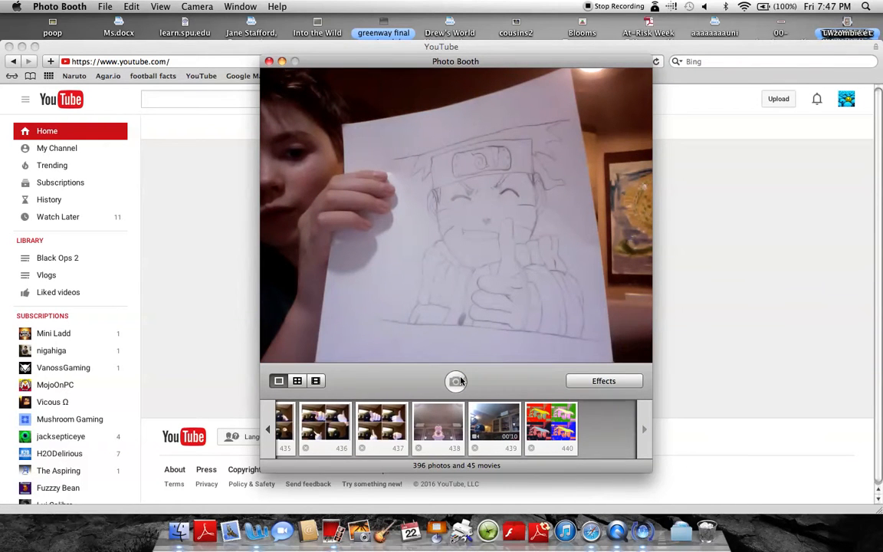
click(457, 381)
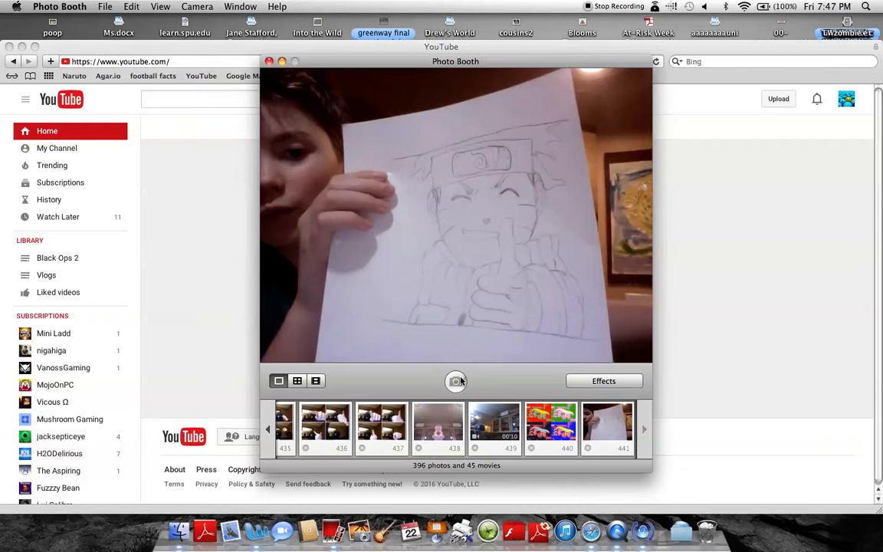
click(457, 380)
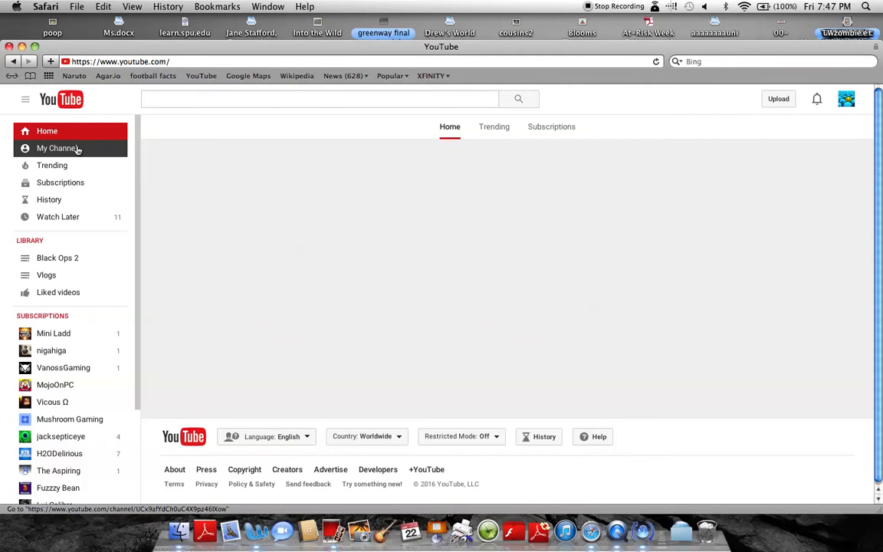
Step: Go to My Channel to load the Splitting Cow 21 Gaming page and glance down it
click(58, 147)
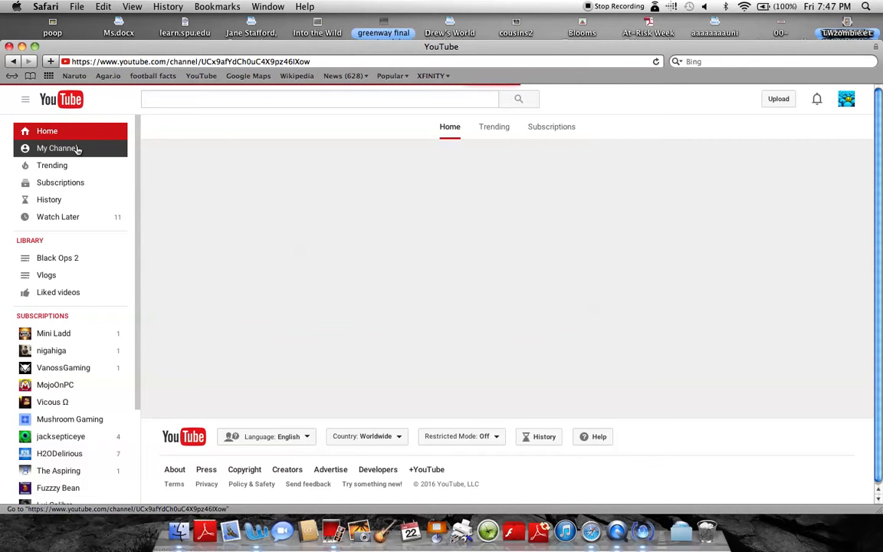
click(59, 148)
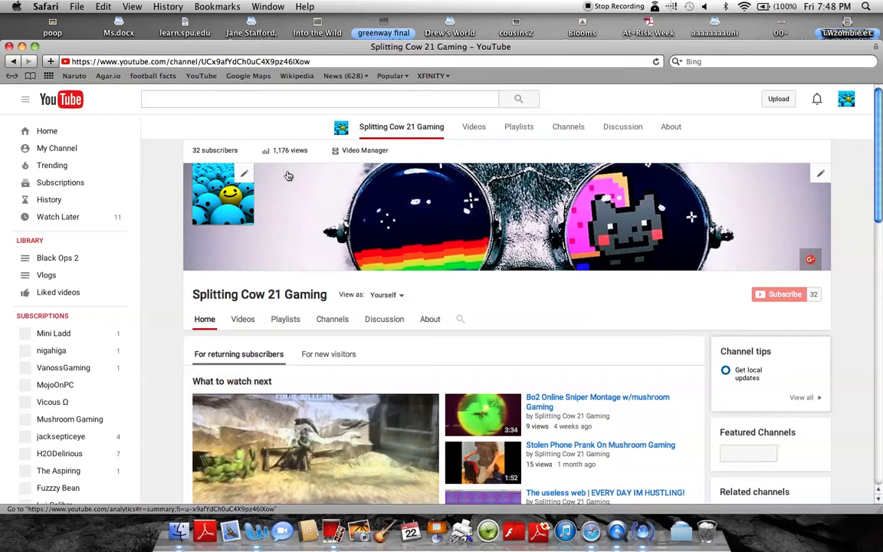
scroll(down, 3)
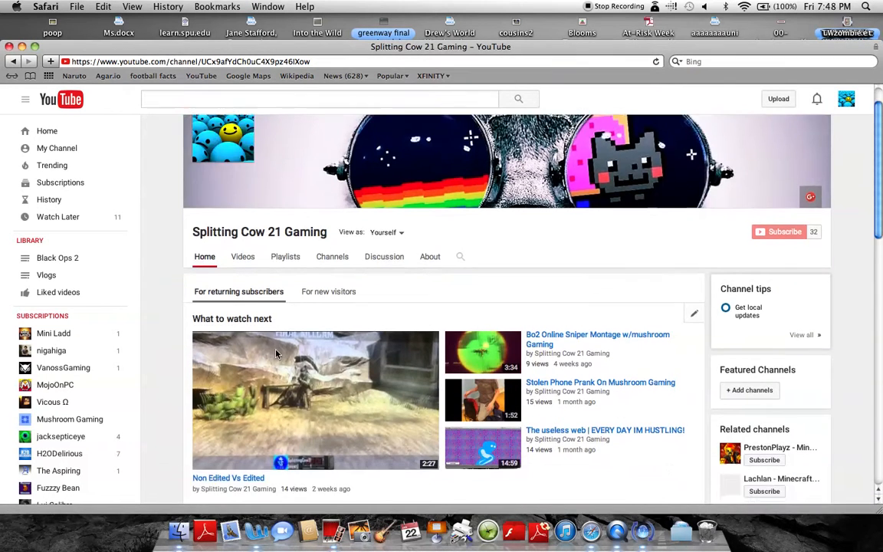
Step: Switch between the For new visitors and For returning subscribers views, then edit What to watch next
scroll(down, 3)
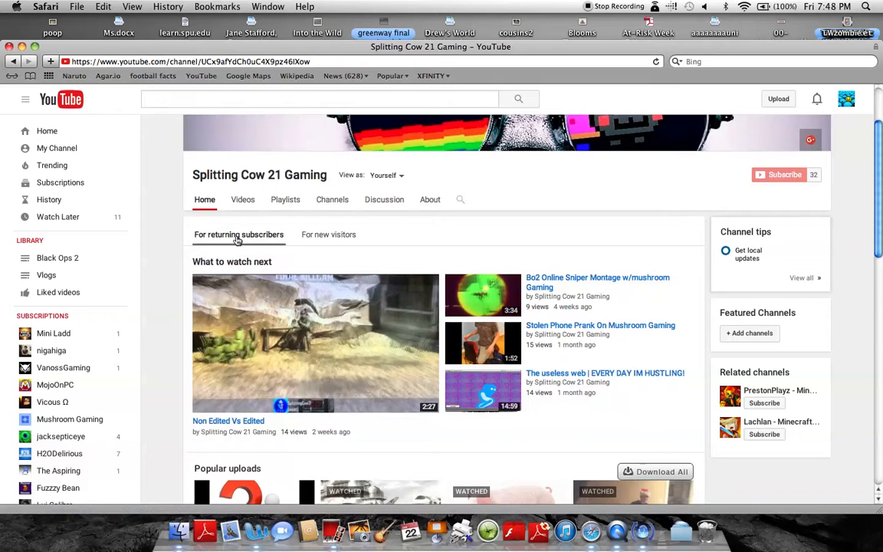
click(325, 235)
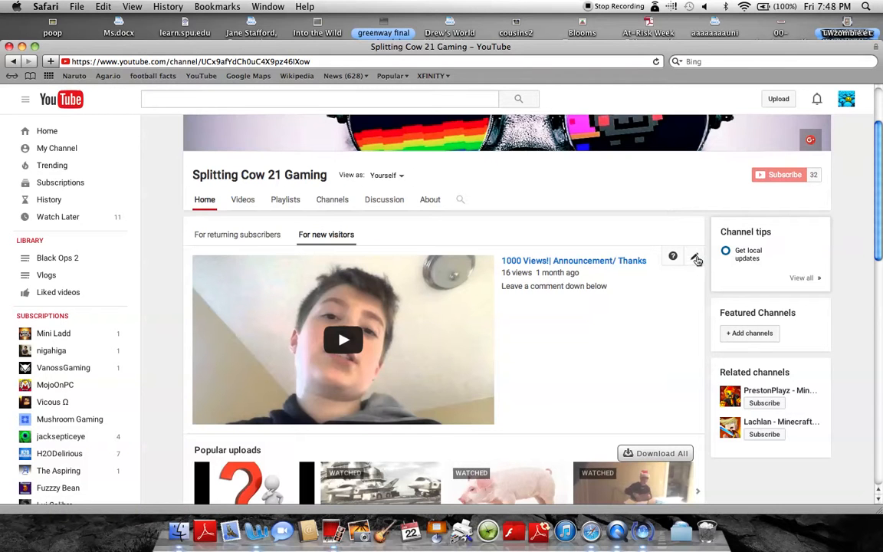
click(696, 256)
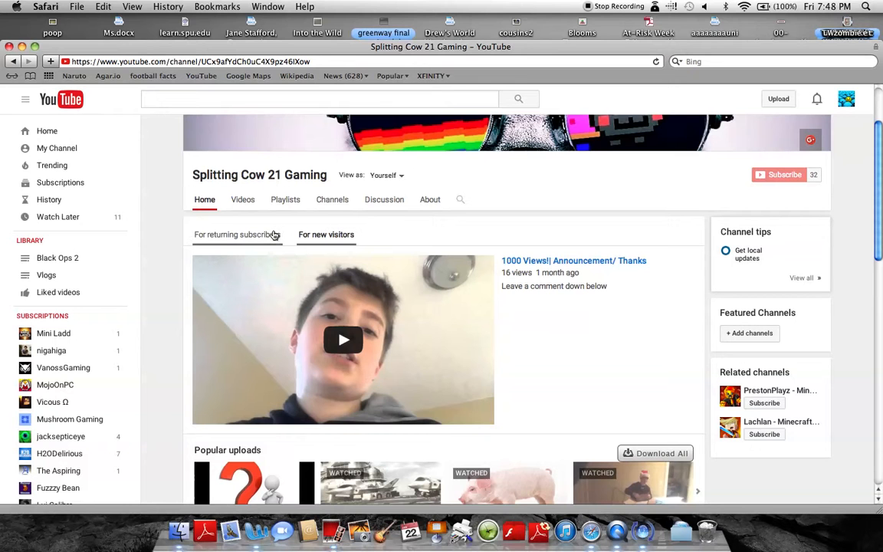
click(240, 233)
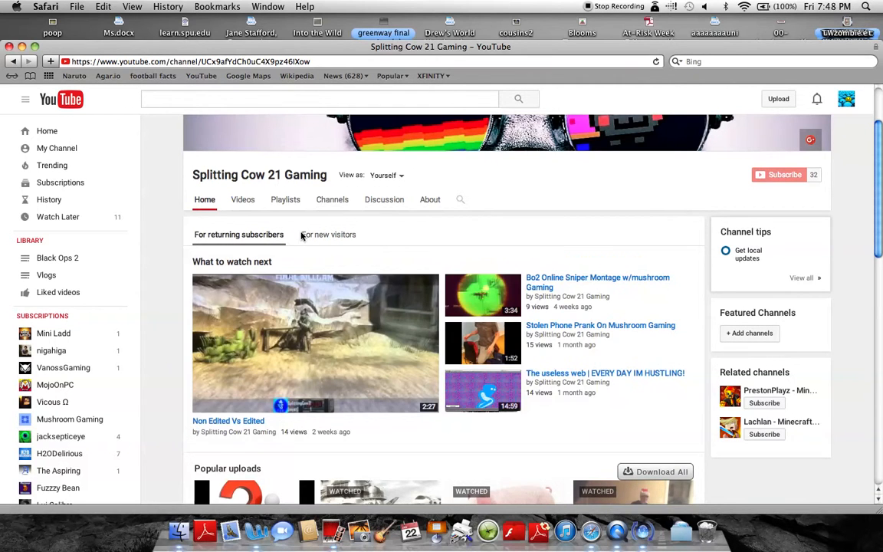
mouse_move(690, 274)
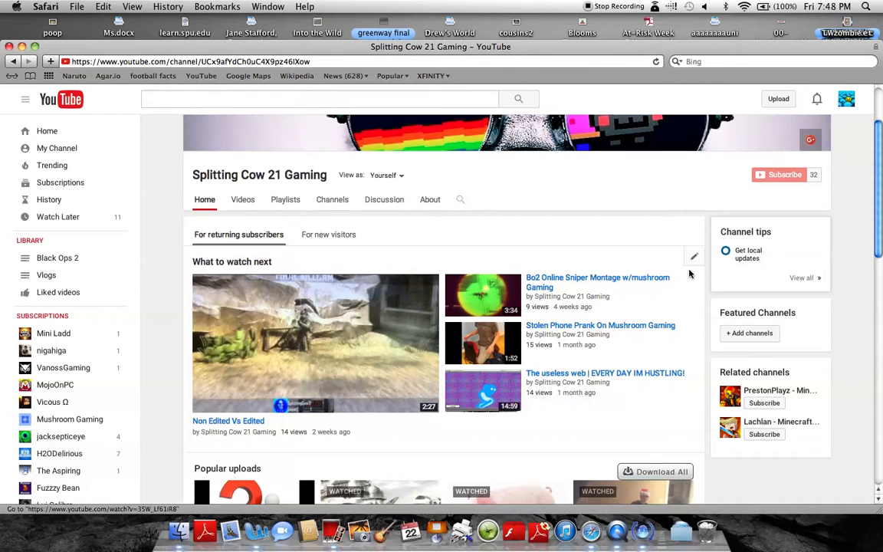
click(693, 258)
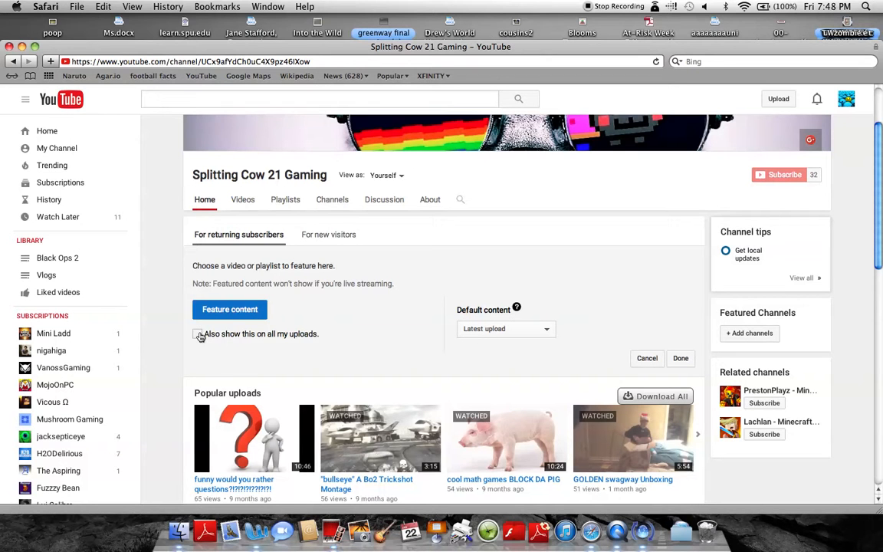
Step: Cancel the featured-content editor and bring Photo Booth up from the Dock
click(198, 334)
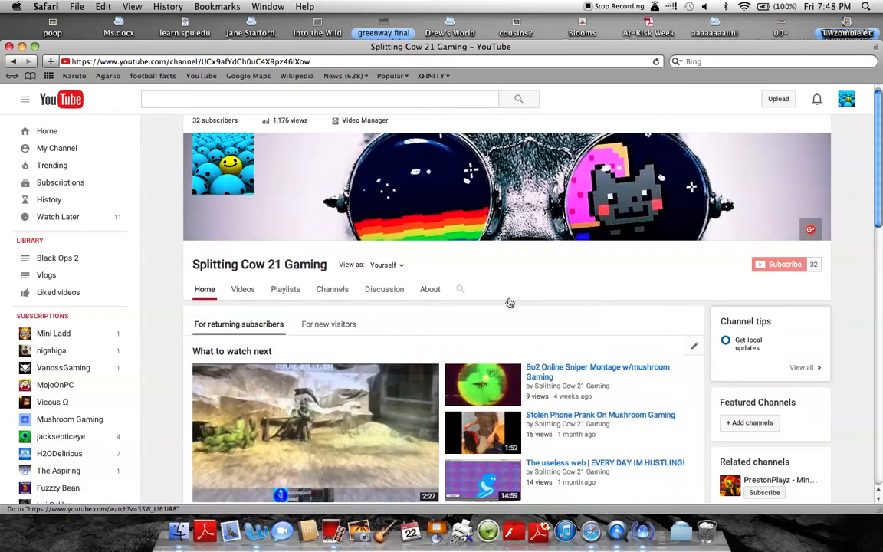
click(616, 531)
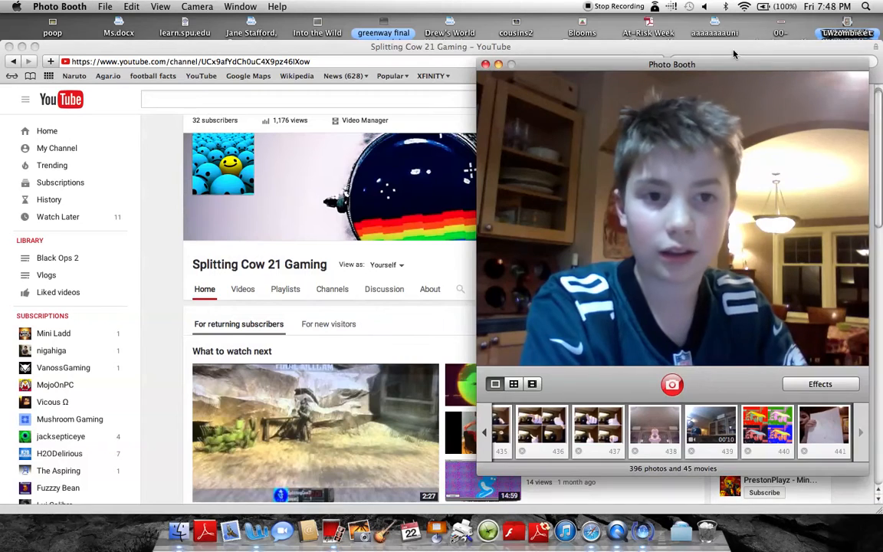
Step: Move the Photo Booth window aside so the channel page shows again
drag(672, 65, 626, 98)
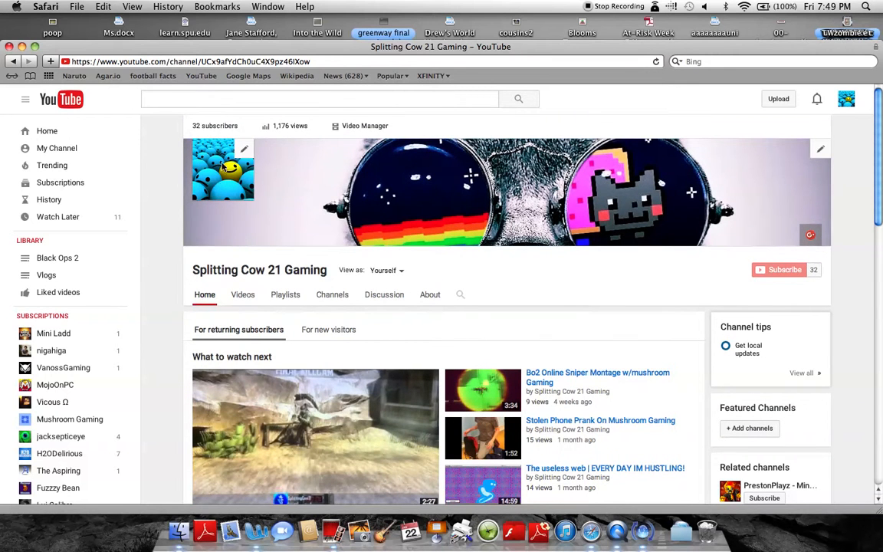
mouse_move(282, 199)
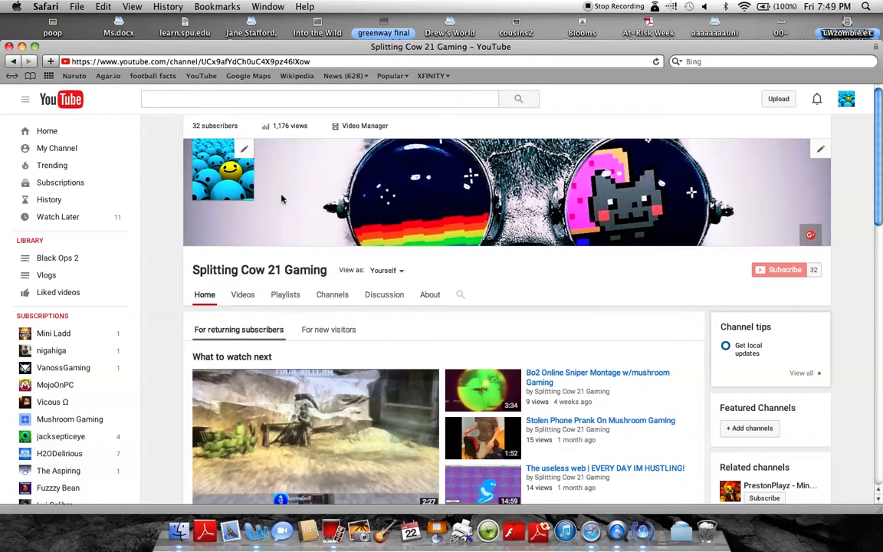
Step: Scroll to the Subscriptions row, page through it and open the full subscribed-channels list
scroll(down, 3)
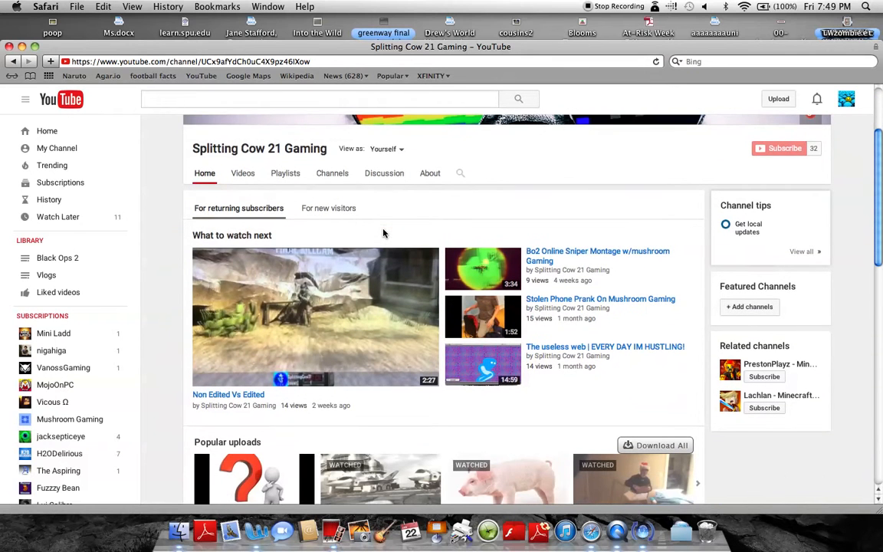
scroll(down, 3)
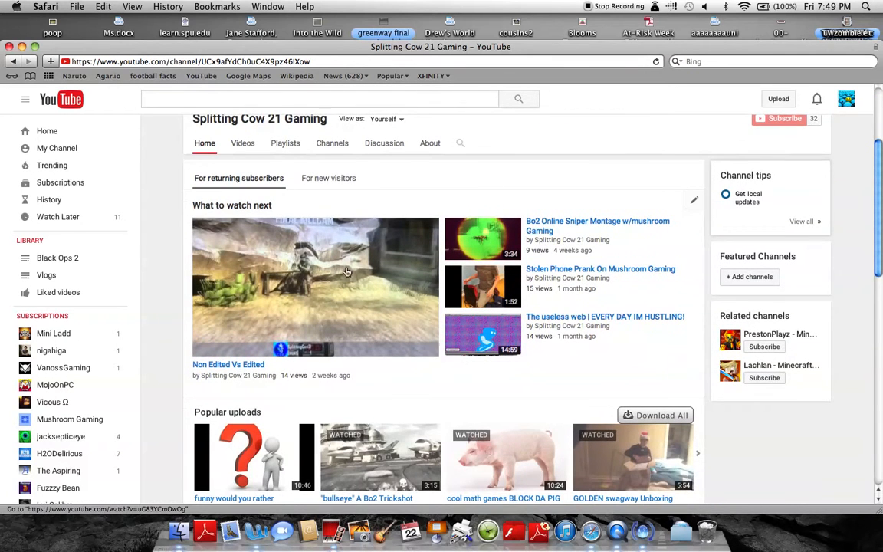
scroll(down, 3)
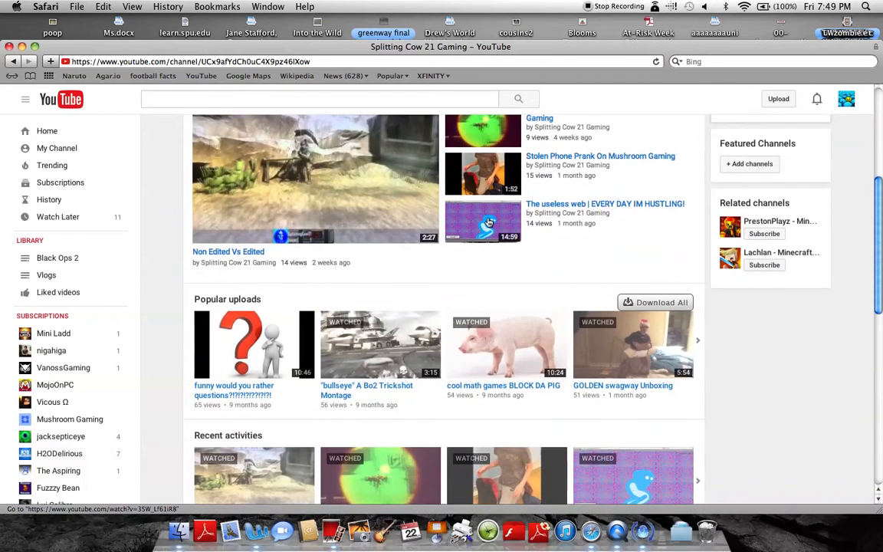
scroll(down, 3)
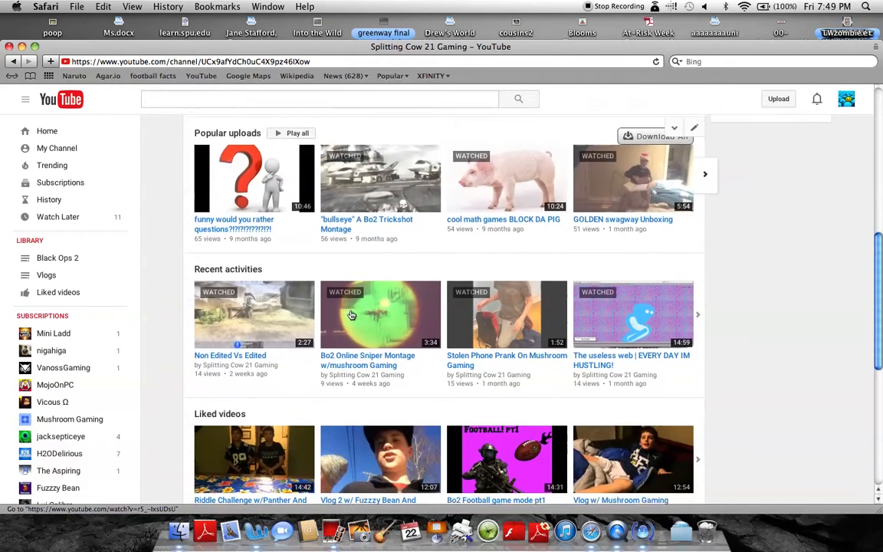
scroll(down, 3)
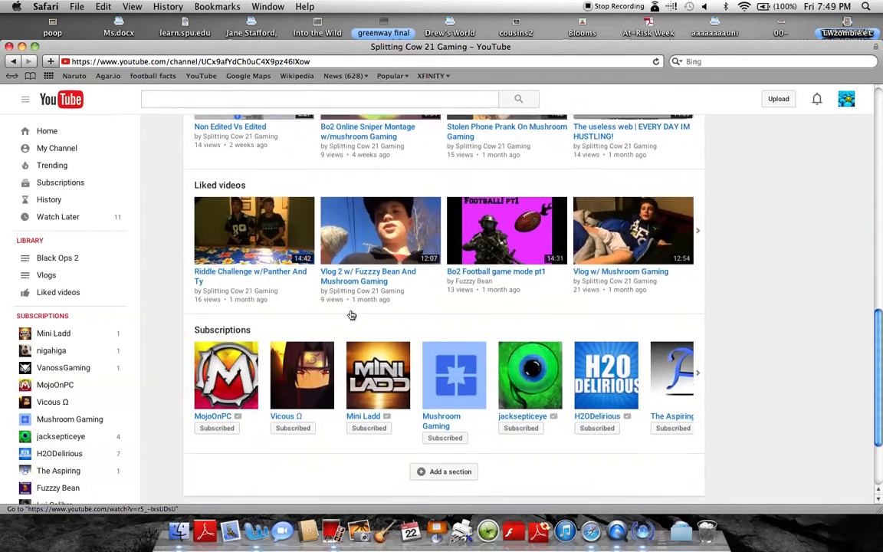
scroll(down, 3)
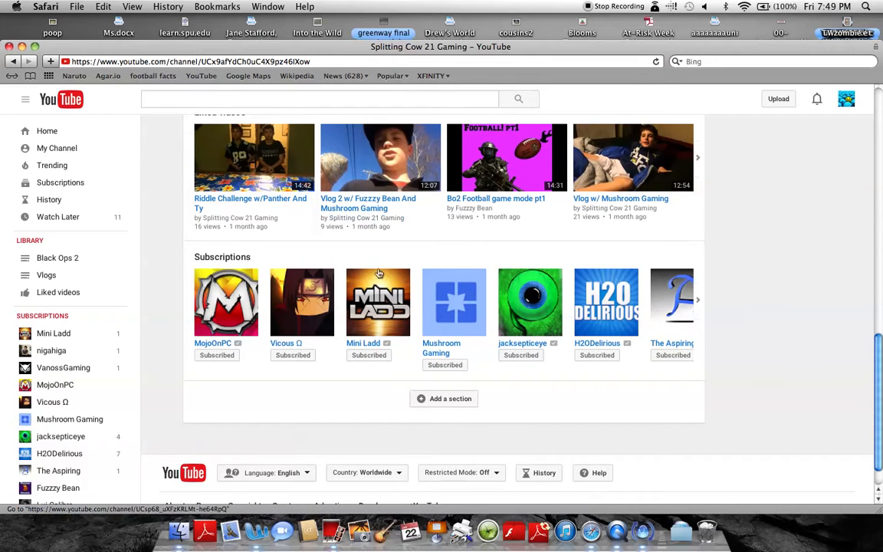
click(696, 299)
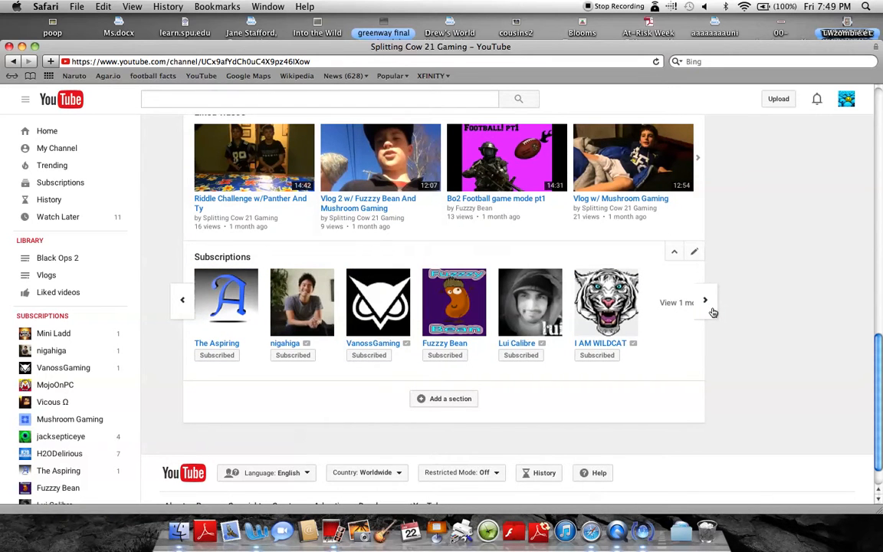
click(705, 299)
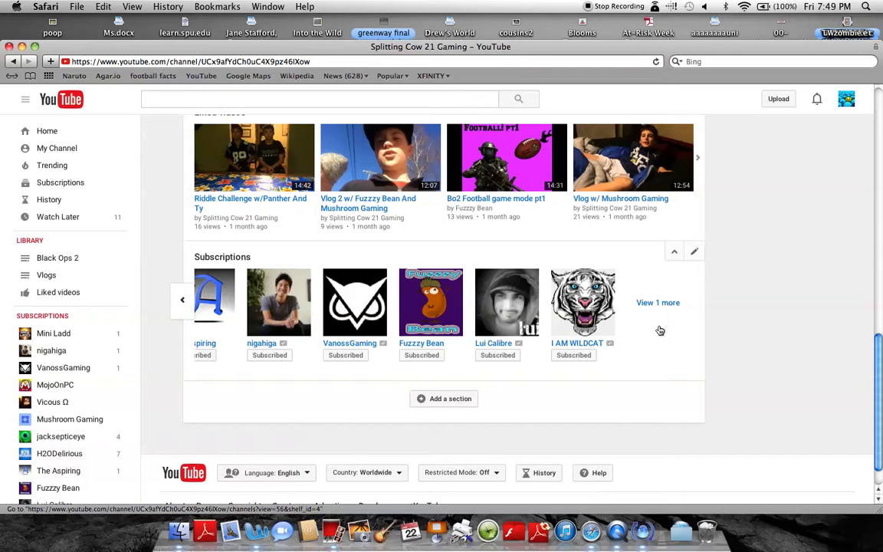
click(657, 303)
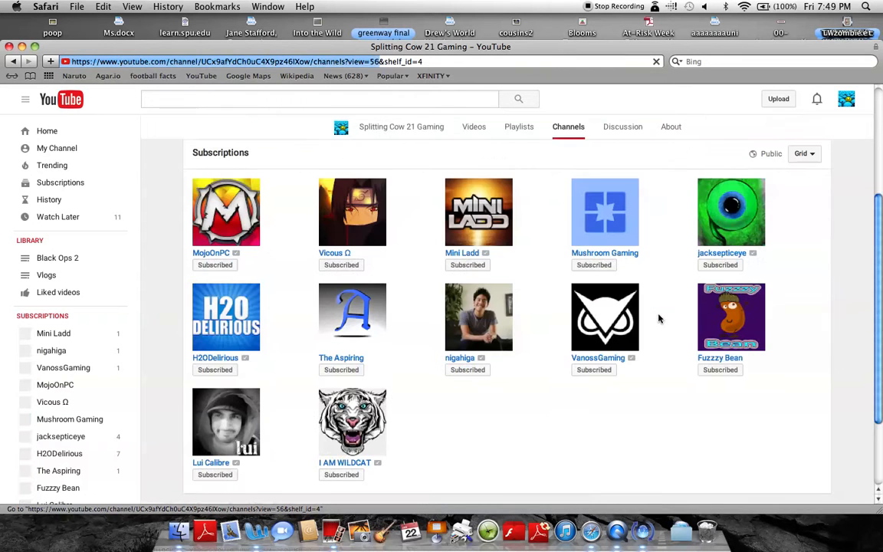
scroll(down, 3)
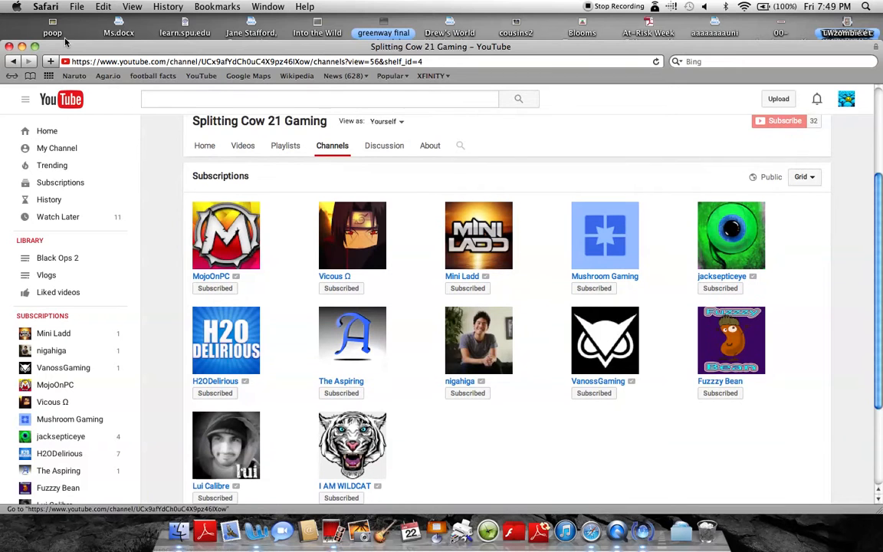
Step: Return to the channel Home view and scroll down through its featured videos
click(205, 144)
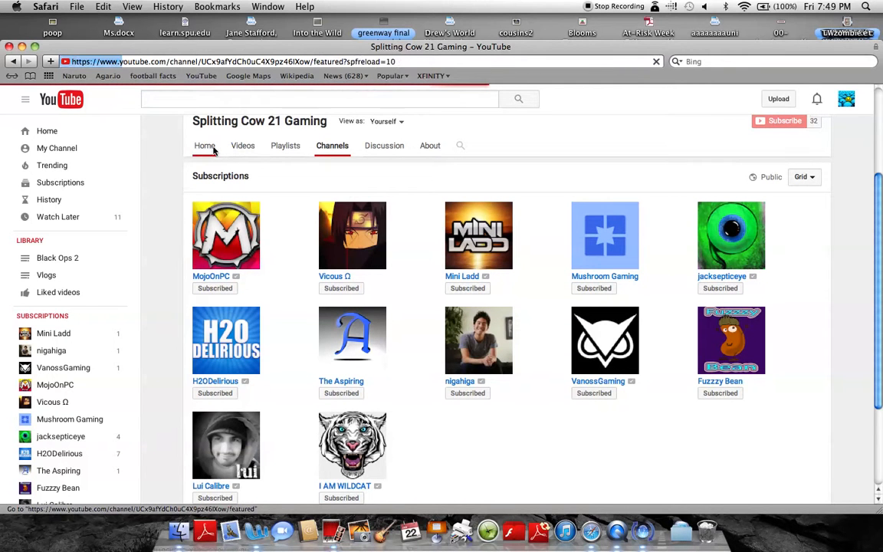
click(205, 146)
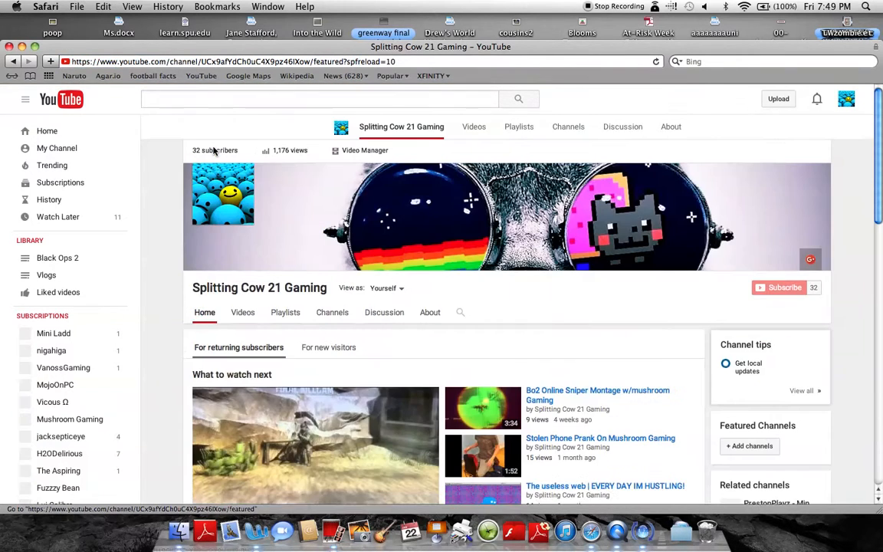
scroll(down, 3)
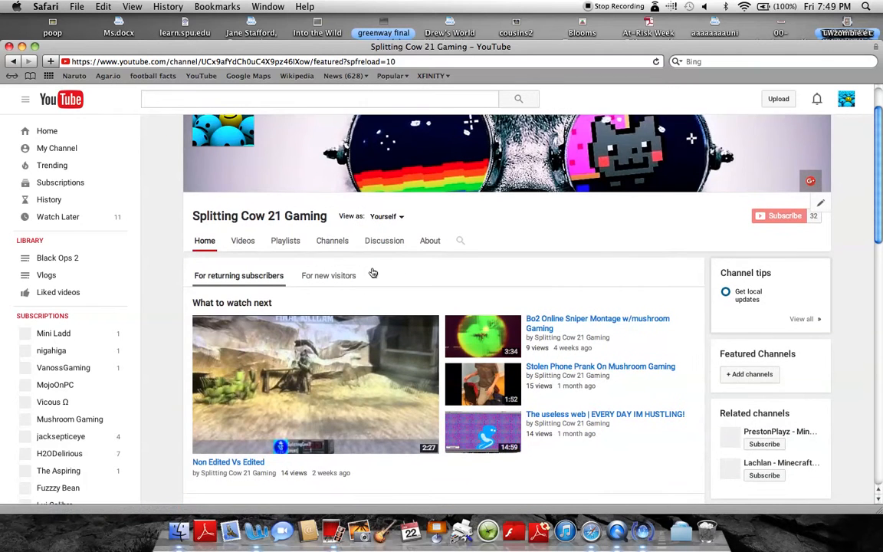
scroll(down, 3)
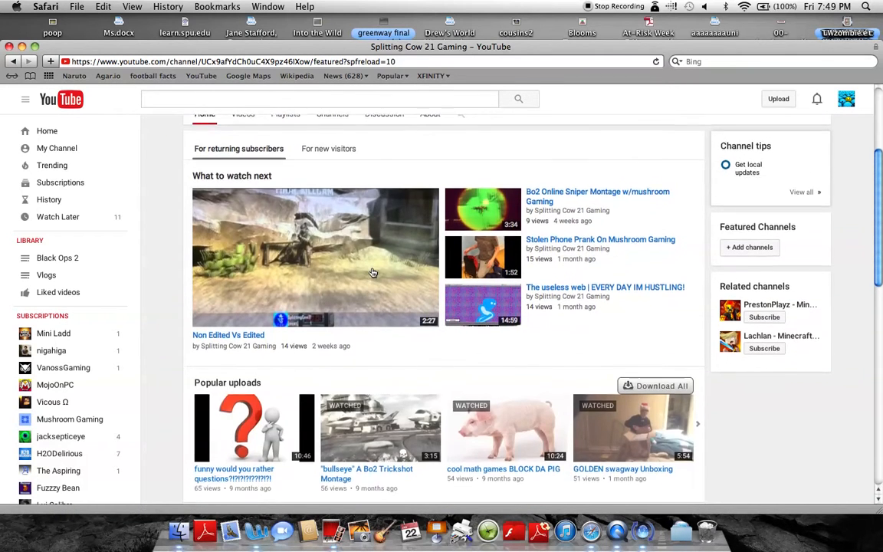
scroll(down, 3)
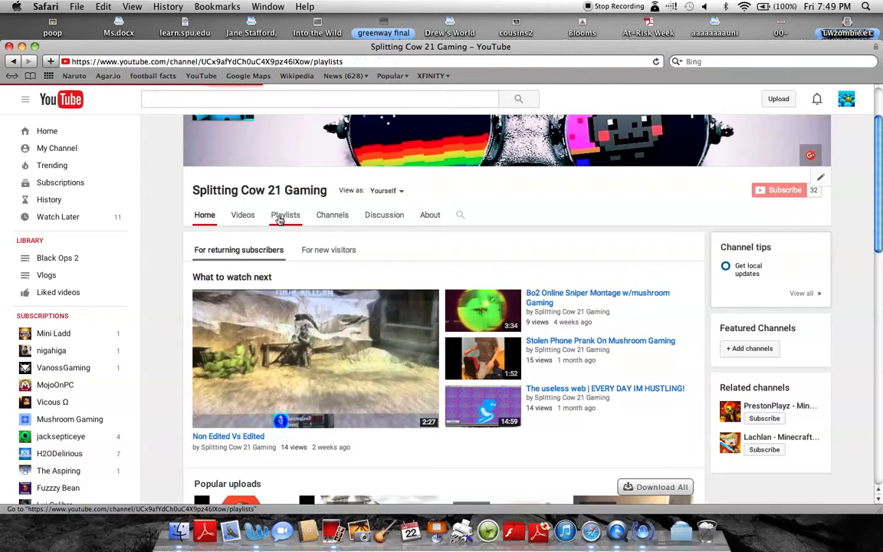
click(285, 215)
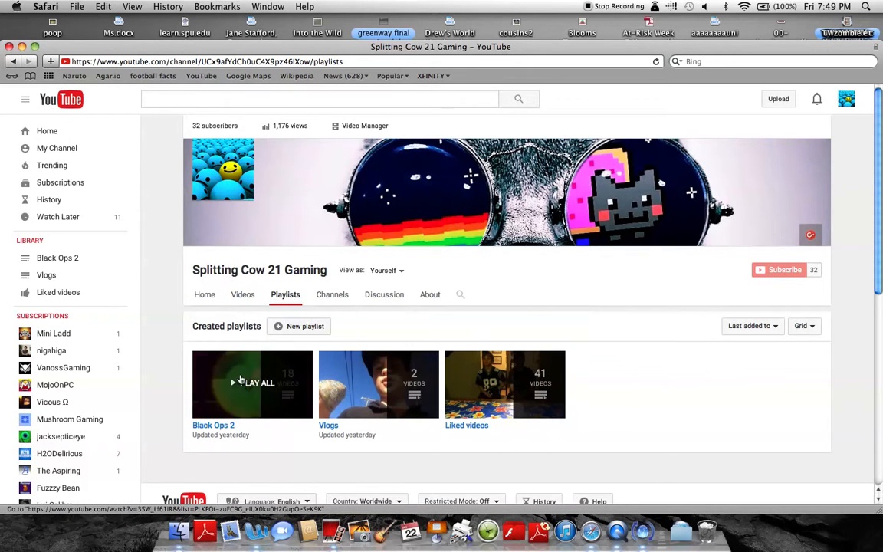
click(206, 294)
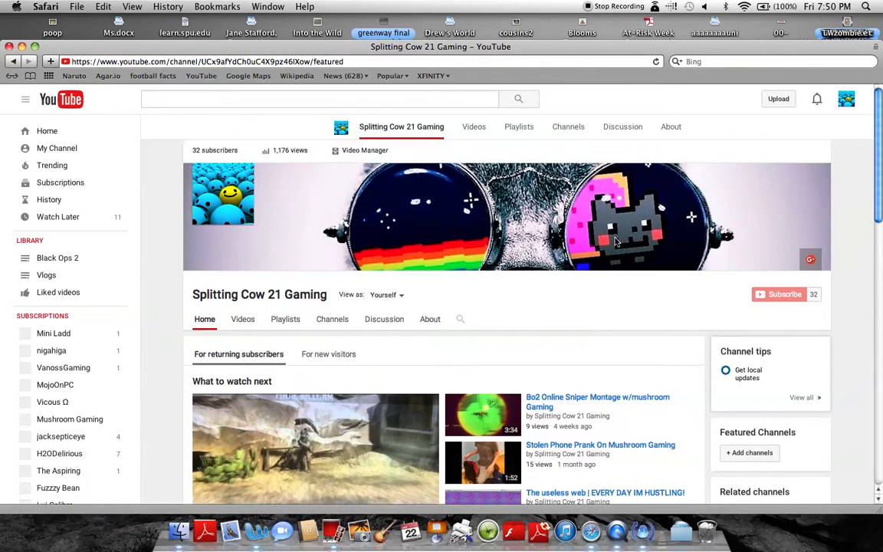
Step: Scroll to the bottom of the home page, reaching Subscriptions and Add a section
scroll(down, 3)
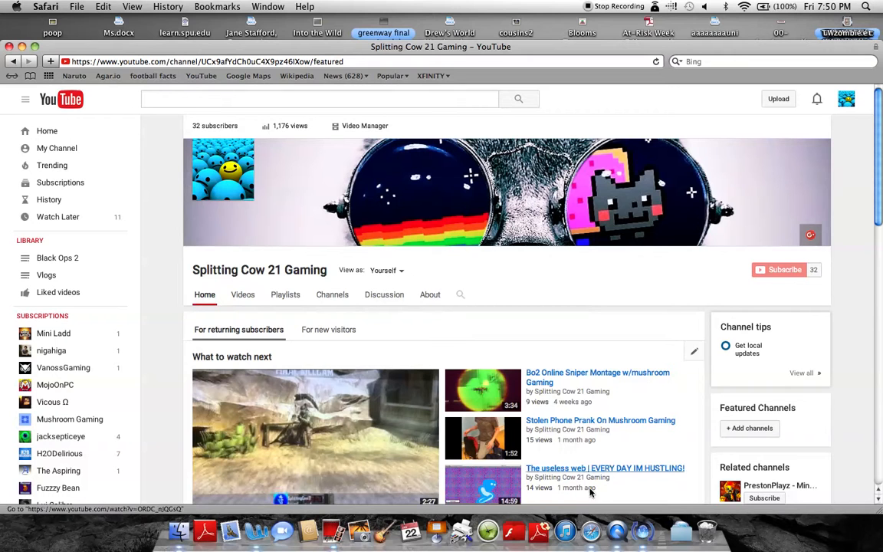
mouse_move(256, 529)
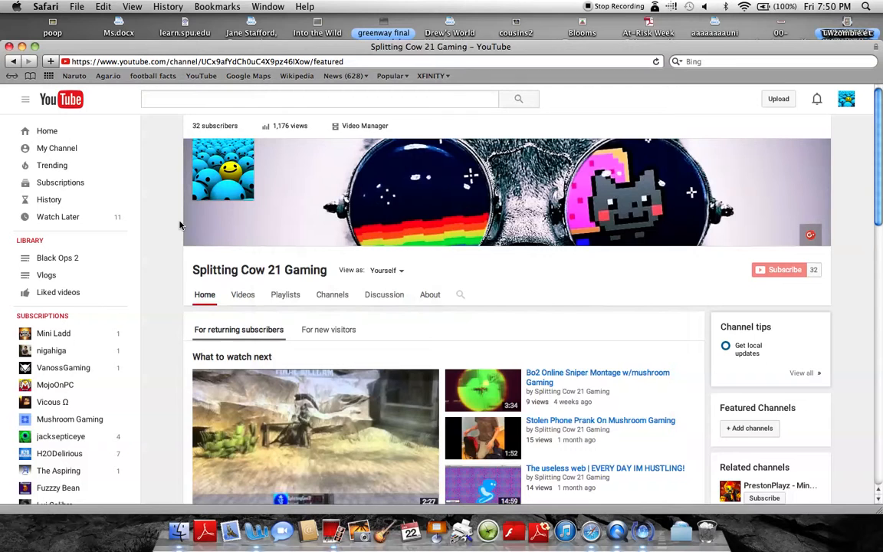
scroll(down, 3)
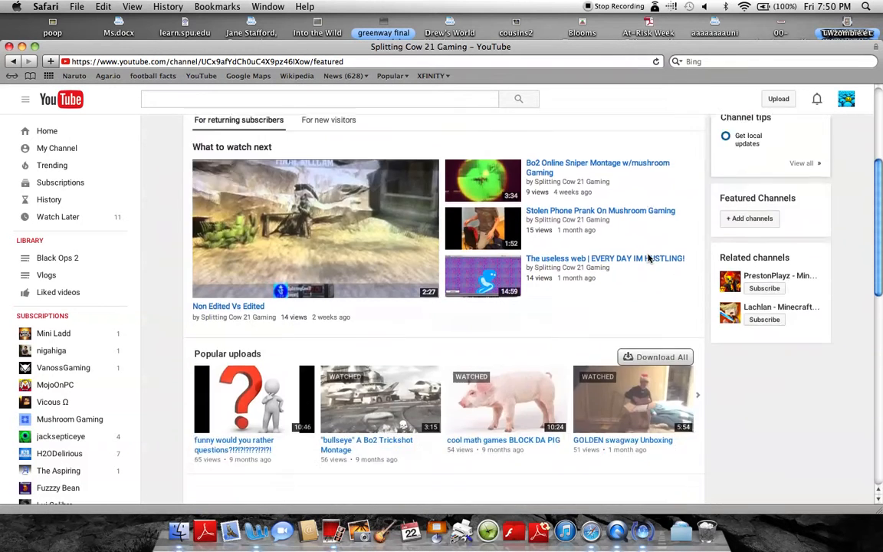
scroll(down, 3)
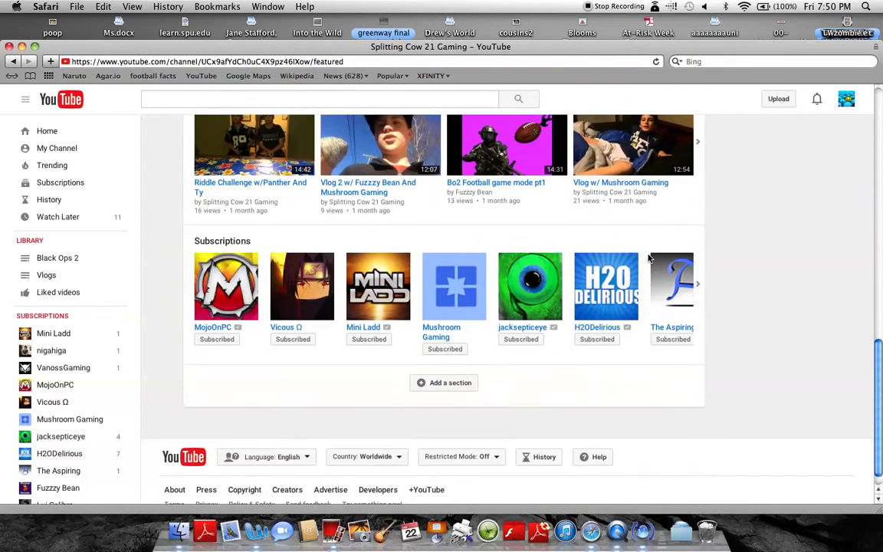
scroll(down, 3)
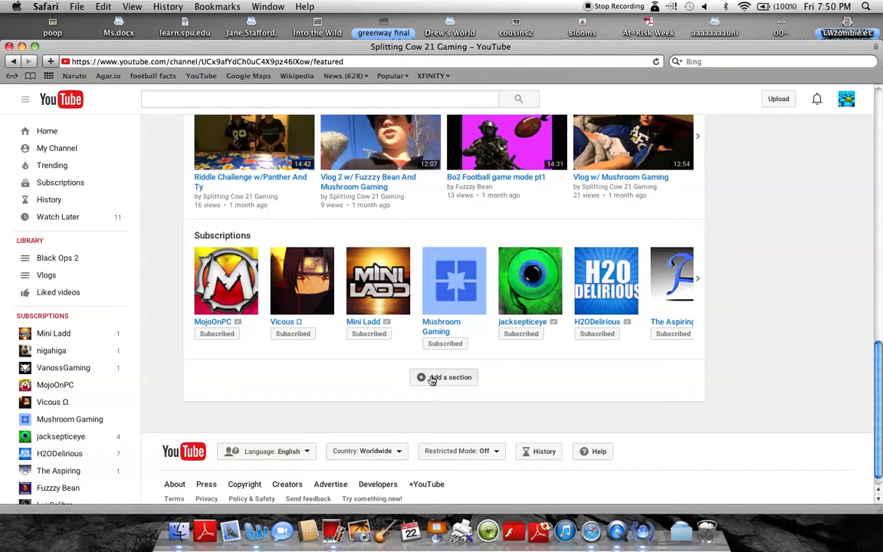
Step: Add a new channel section with Posted playlists content in a horizontal row and save it
click(445, 377)
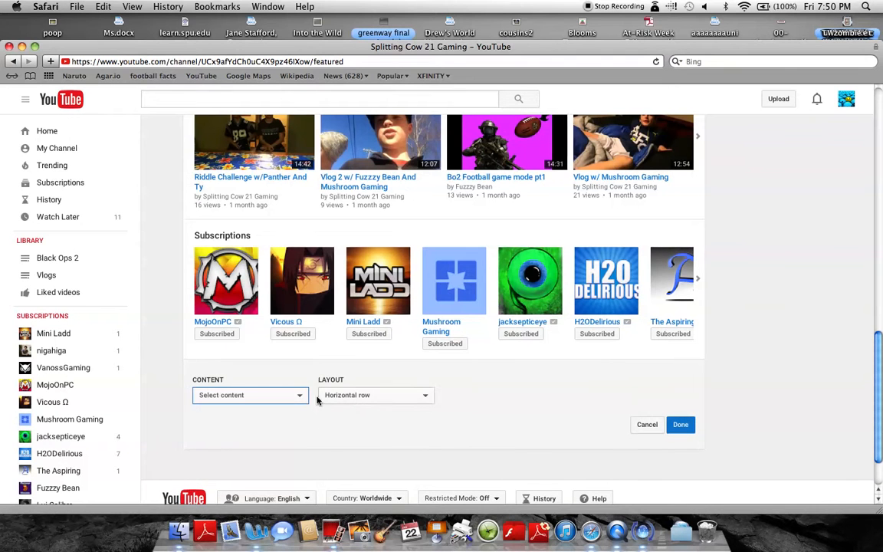
click(248, 396)
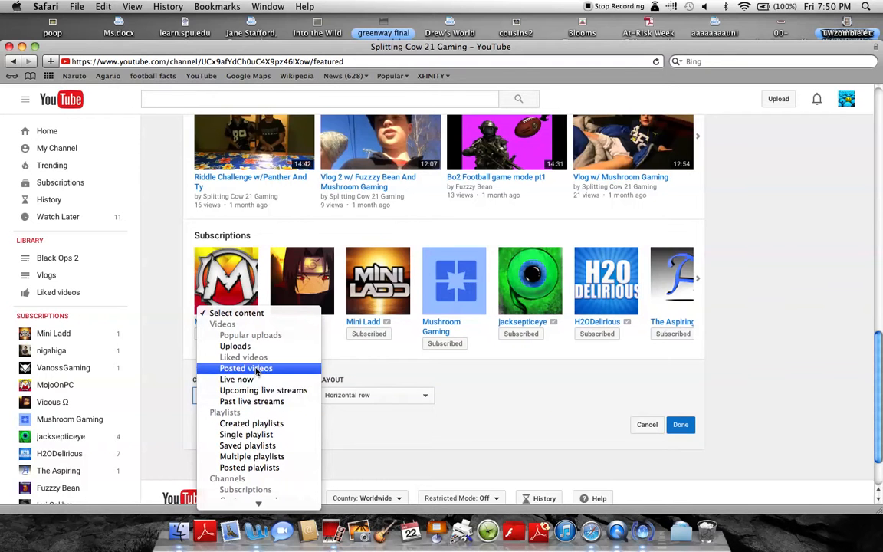
mouse_move(264, 391)
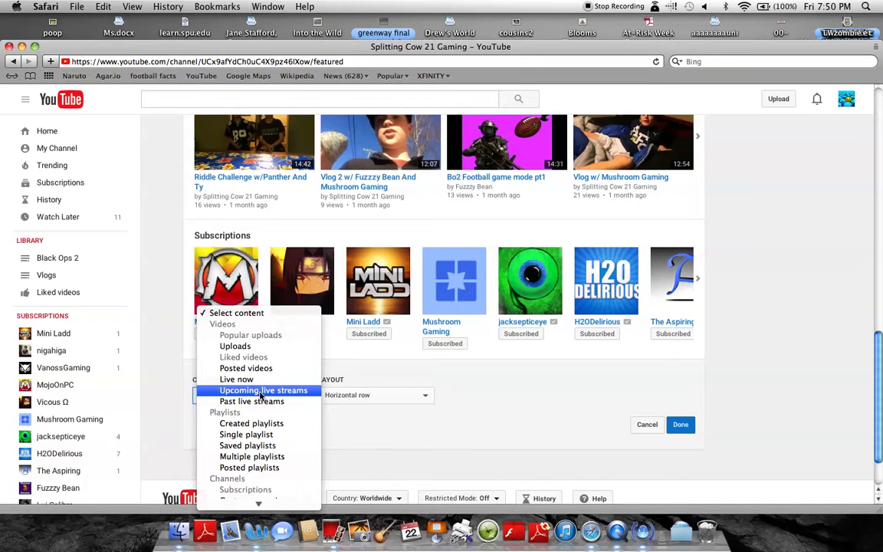
mouse_move(251, 457)
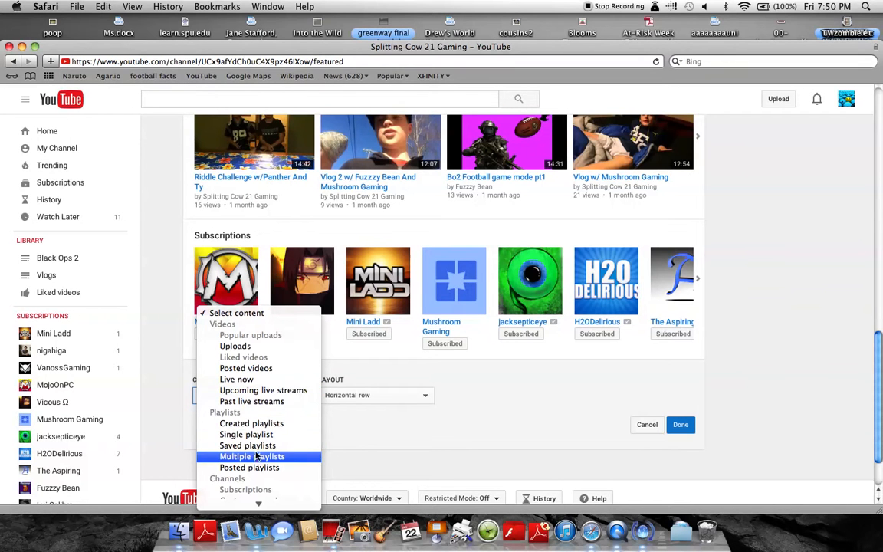
mouse_move(249, 468)
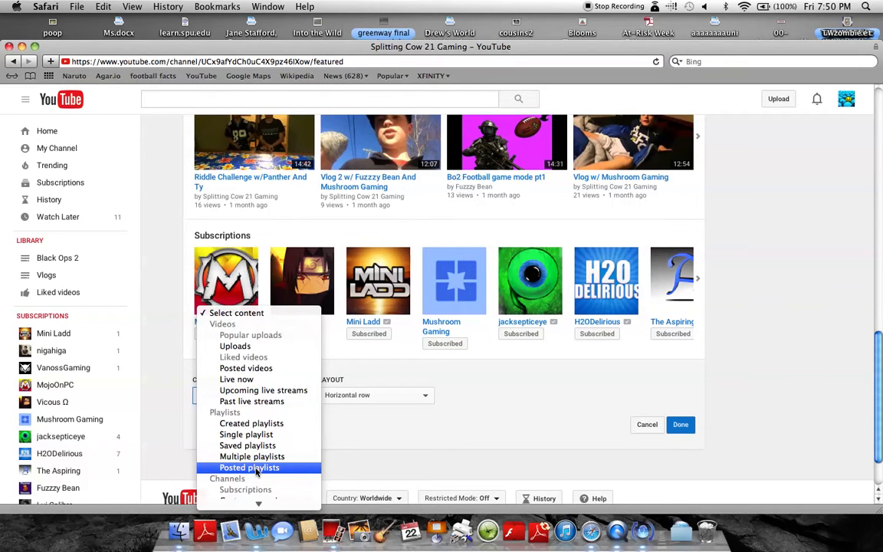
click(248, 467)
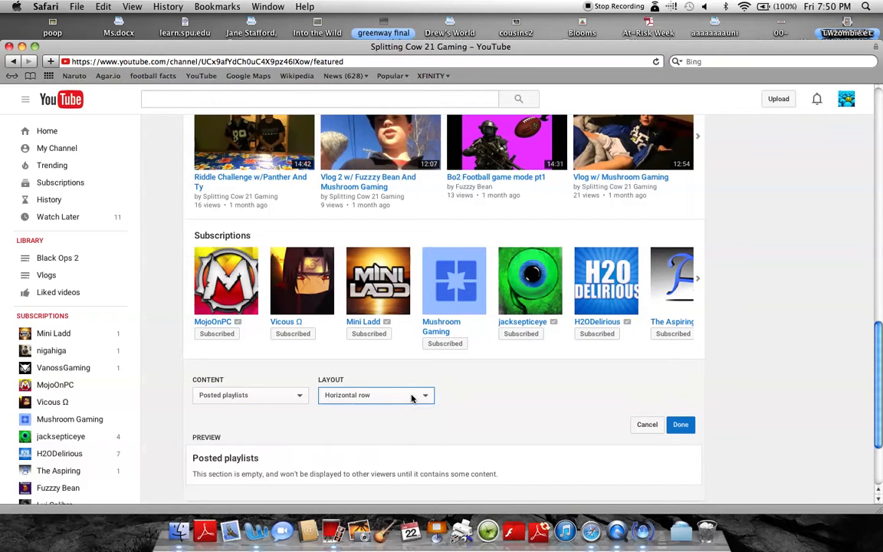
click(681, 423)
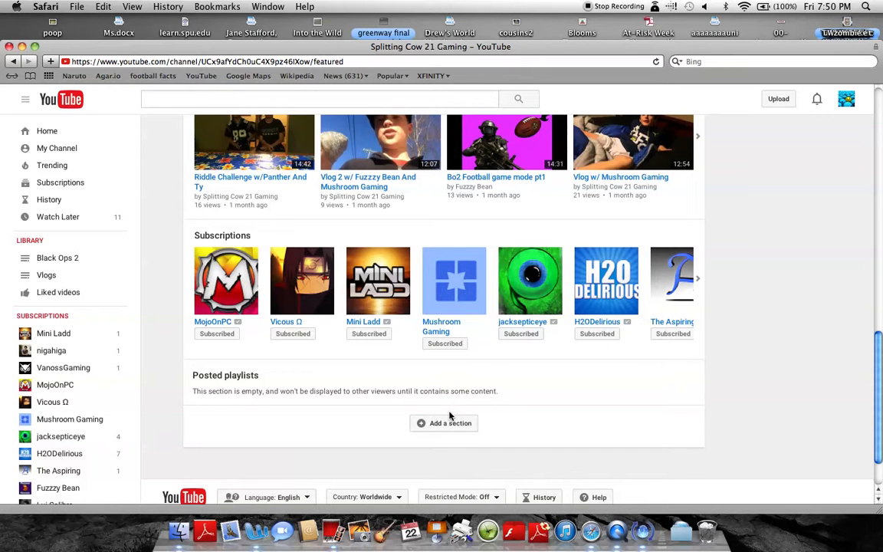
mouse_move(443, 423)
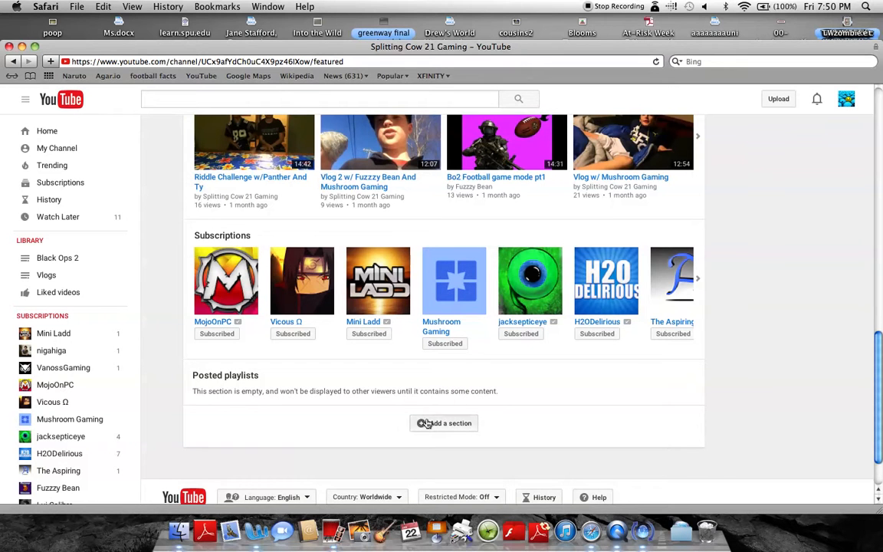
Step: Change the new section's content from Posted playlists to Created playlists and save
click(444, 424)
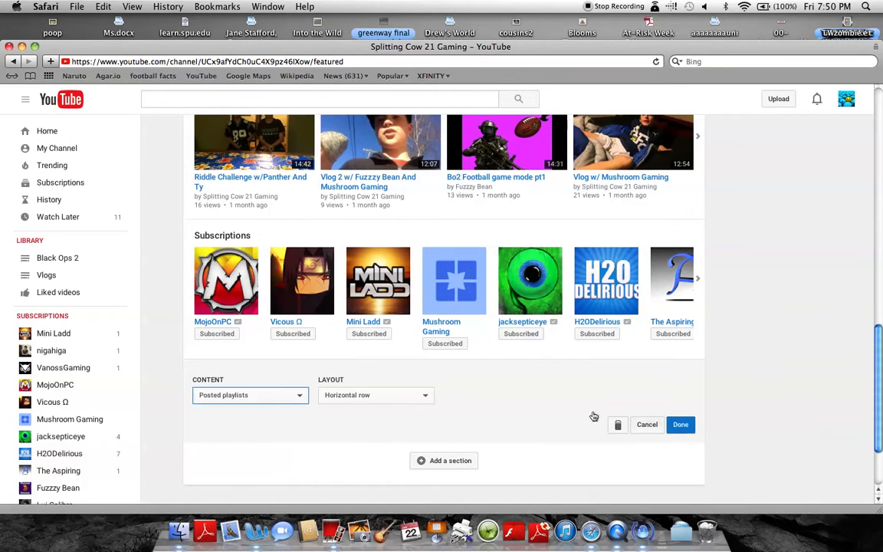
click(252, 396)
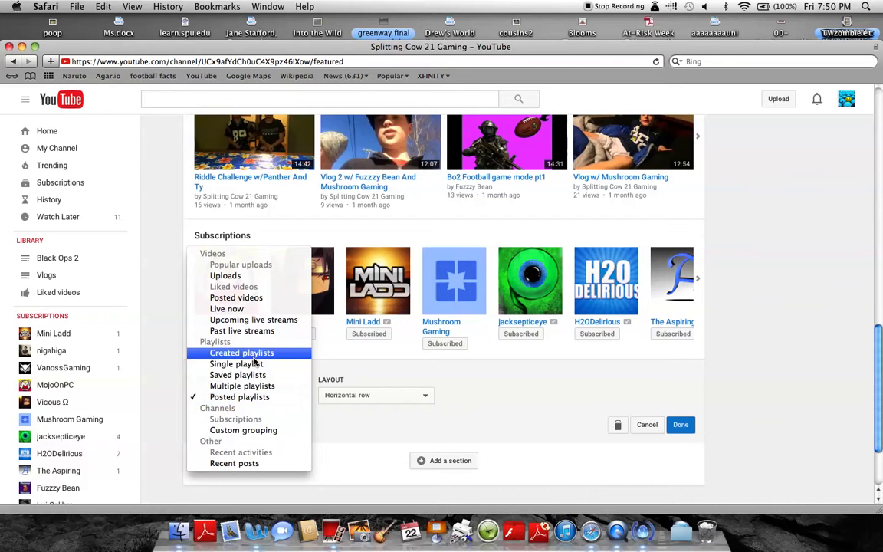
click(242, 352)
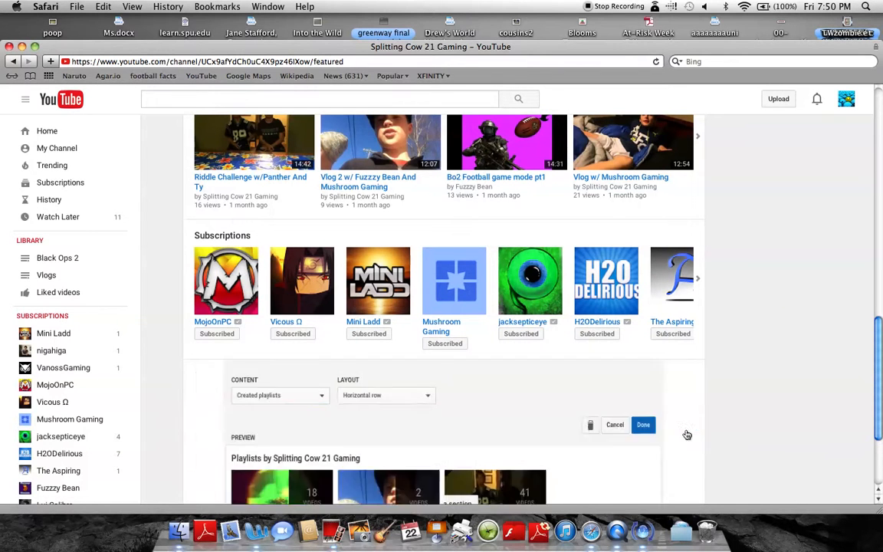
click(644, 424)
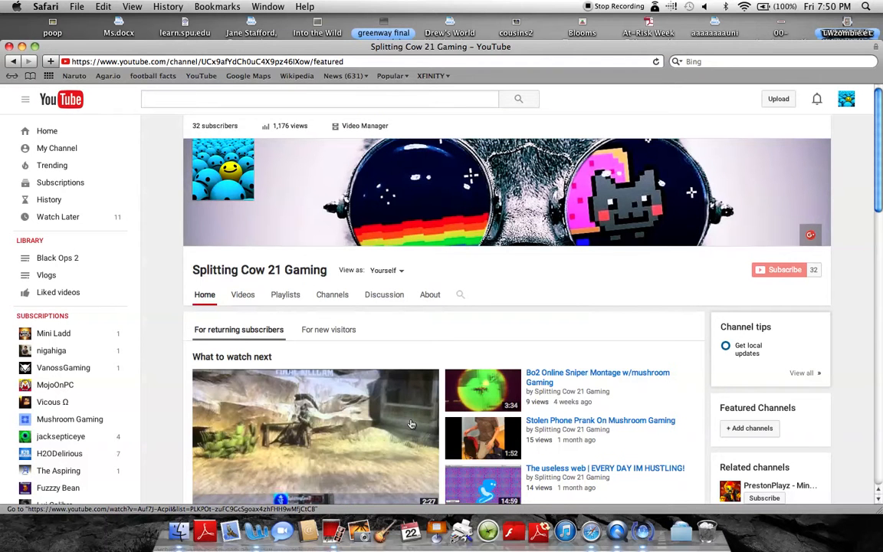
mouse_move(516, 171)
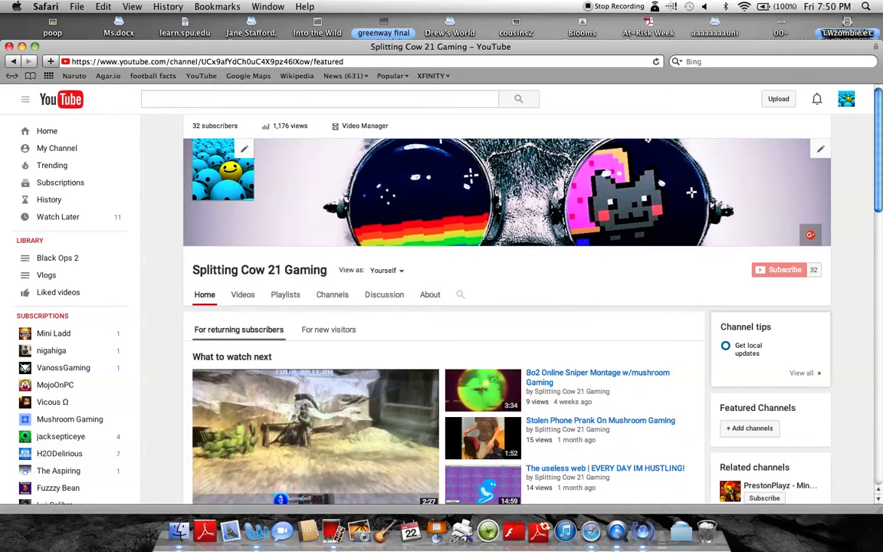
mouse_move(474, 126)
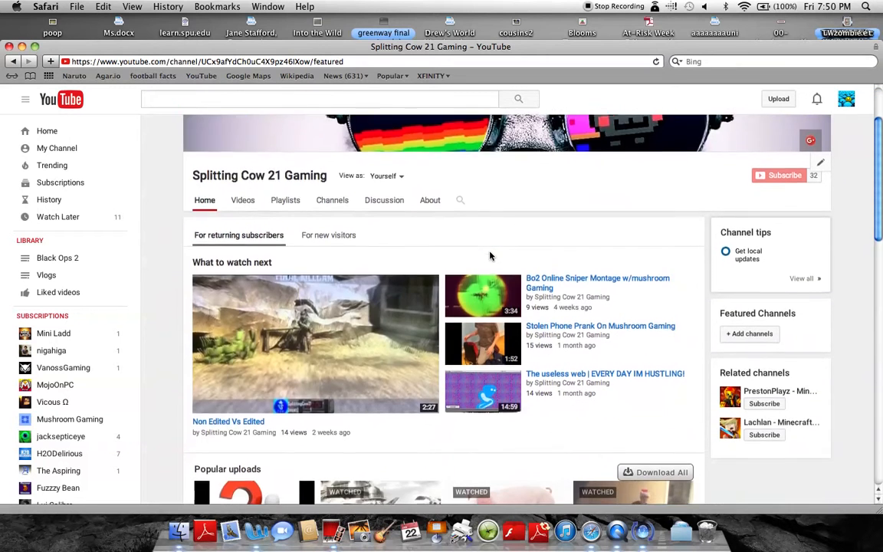
Step: Scroll down past Popular uploads and Recent activities toward Subscriptions
scroll(down, 3)
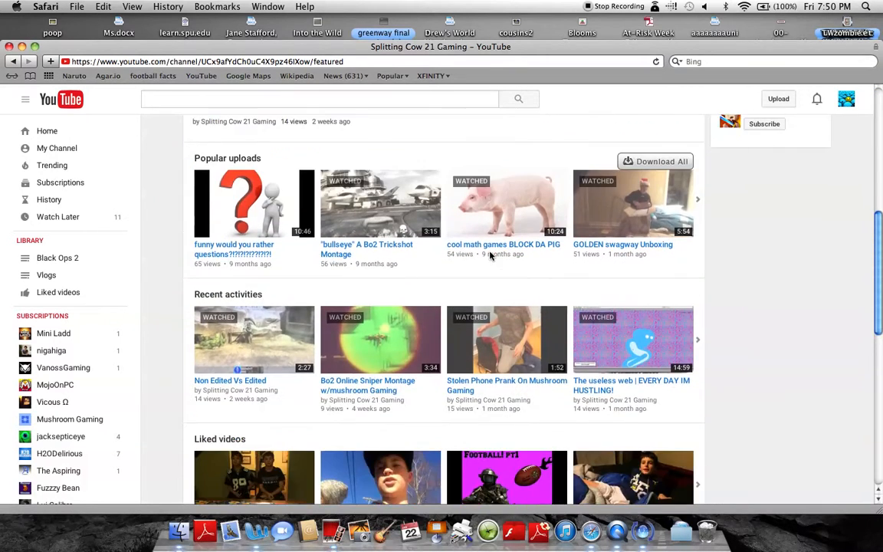
scroll(down, 3)
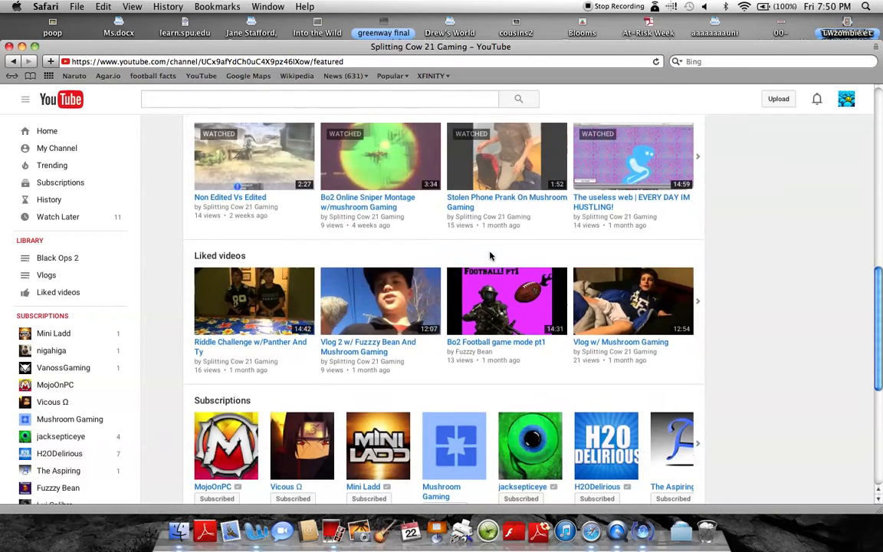